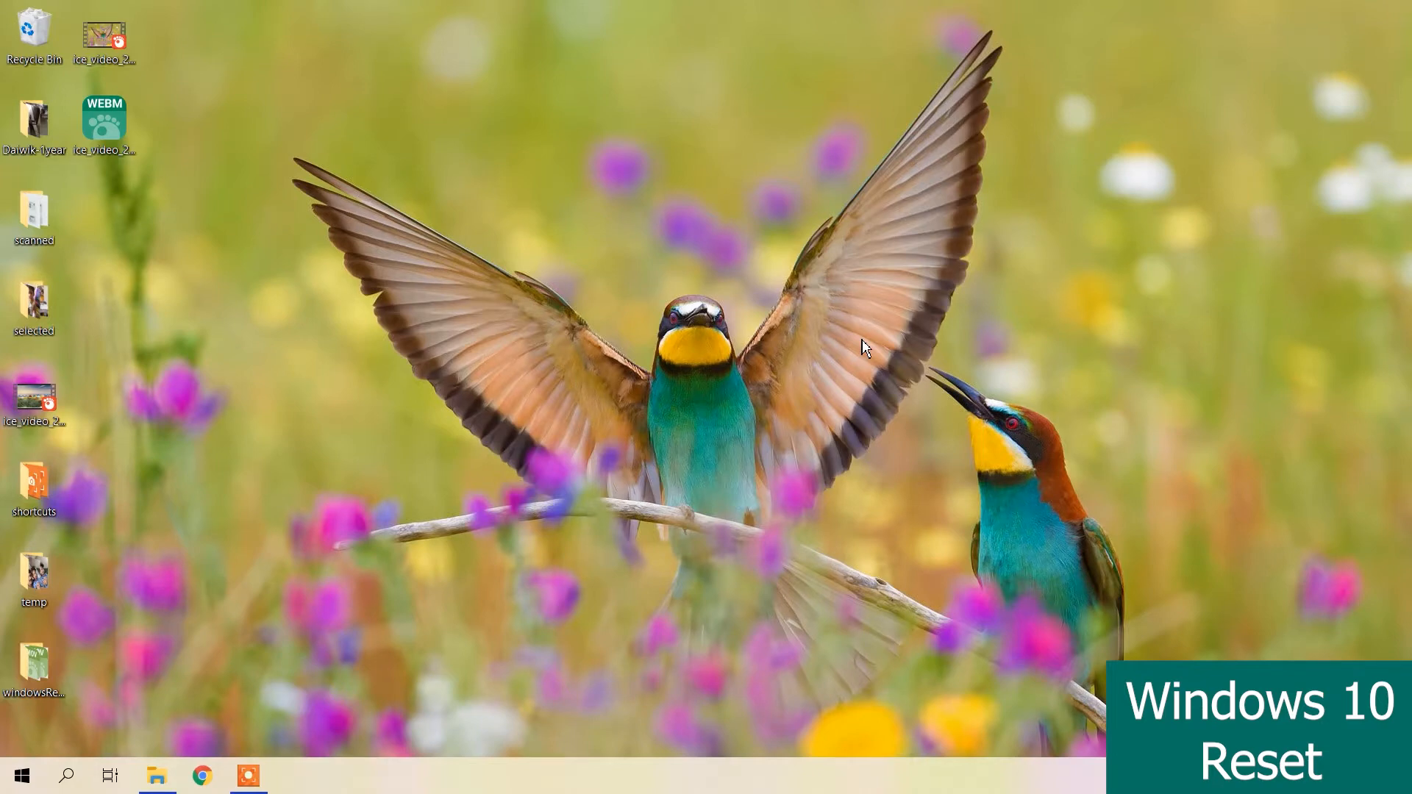
{"action": "mouse_move", "coordinate": [22, 775]}
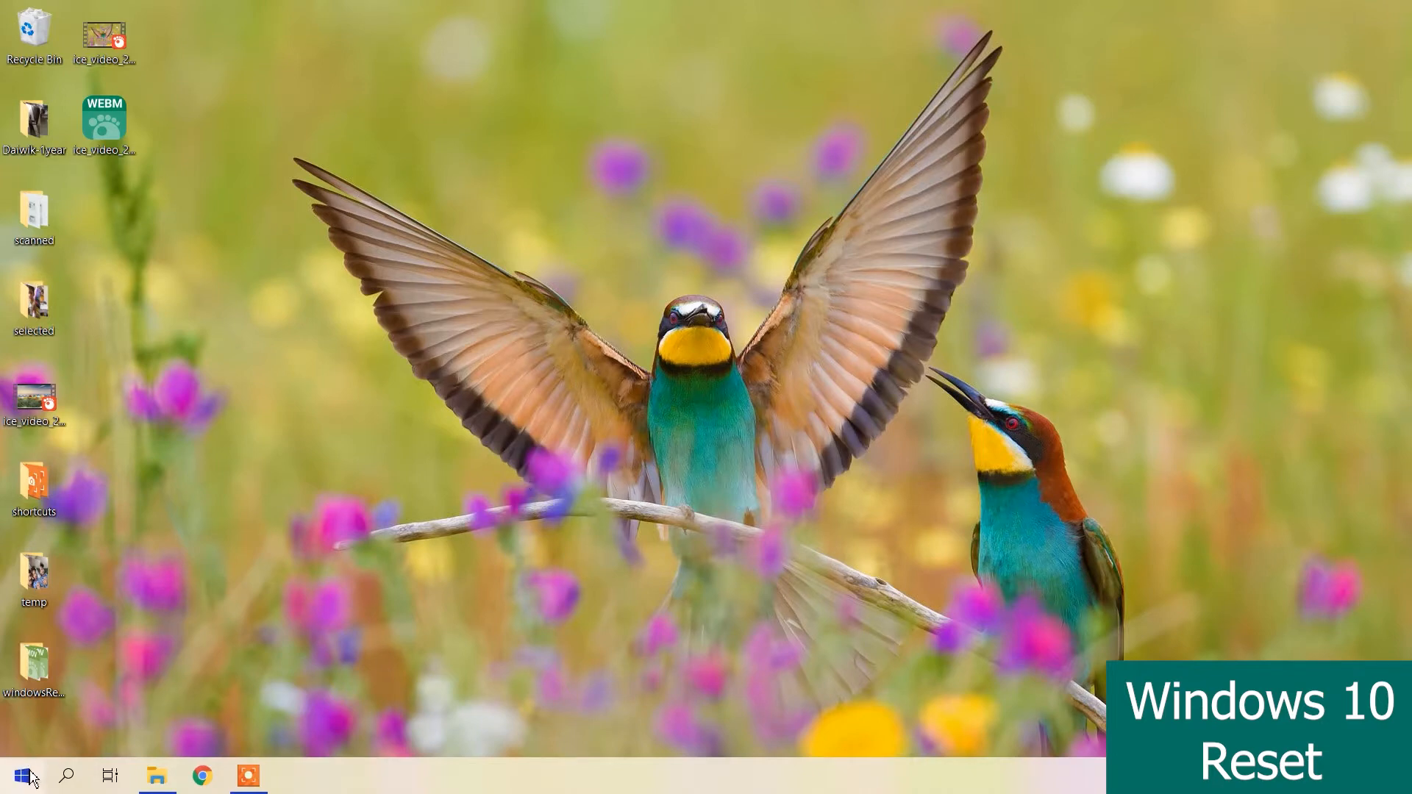
- Reach the Windows Settings home from the Start menu
{"action": "left_click", "coordinate": [19, 775]}
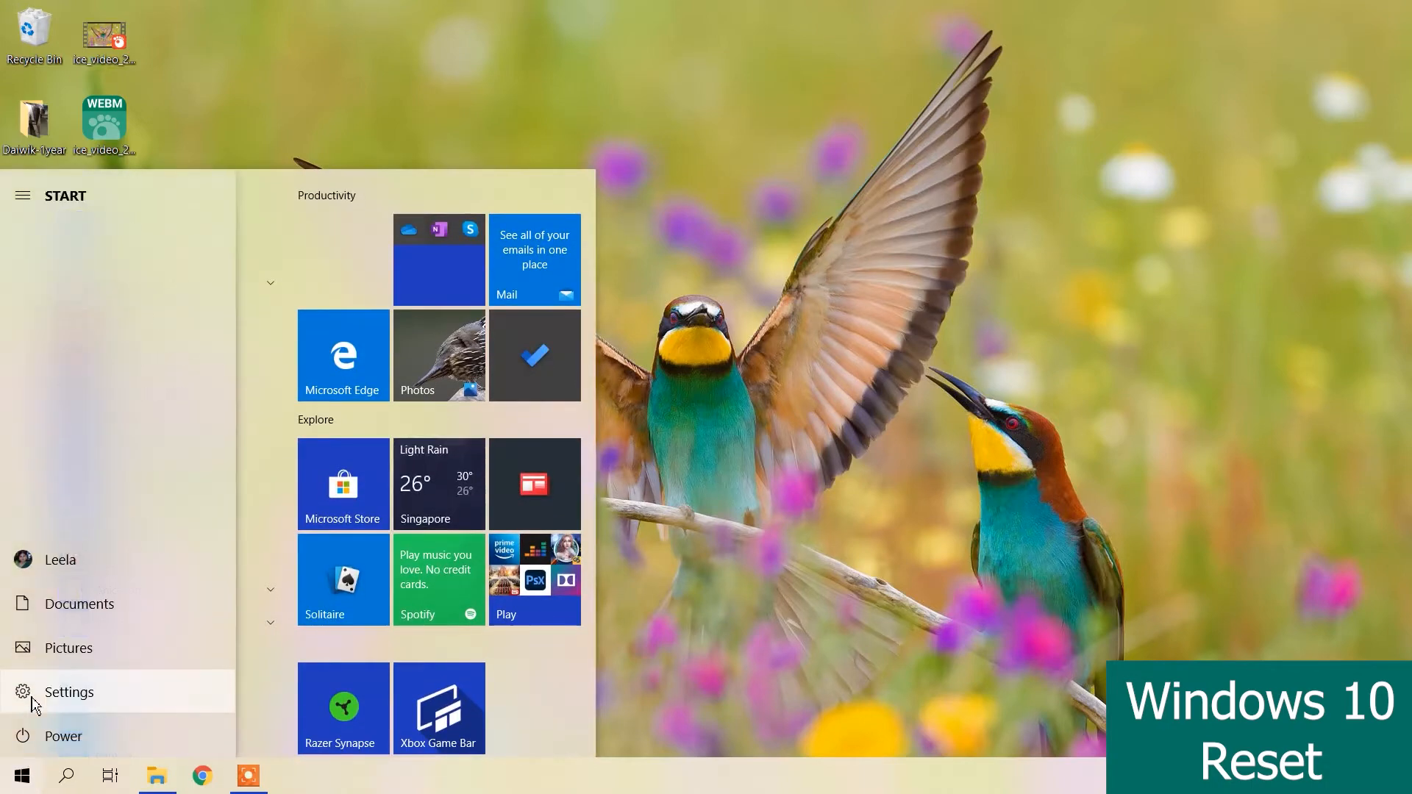
{"action": "left_click", "coordinate": [68, 691]}
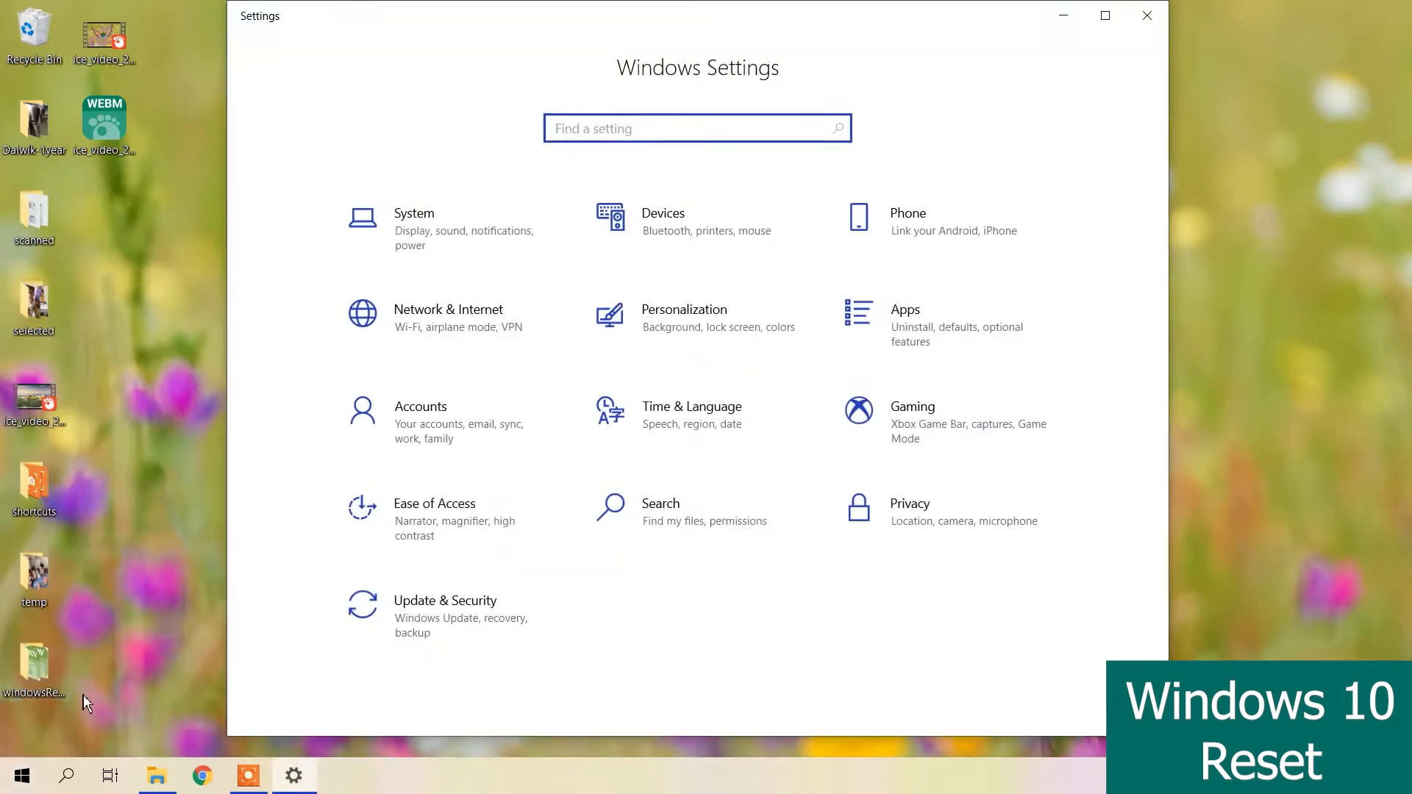
{"action": "mouse_move", "coordinate": [467, 653]}
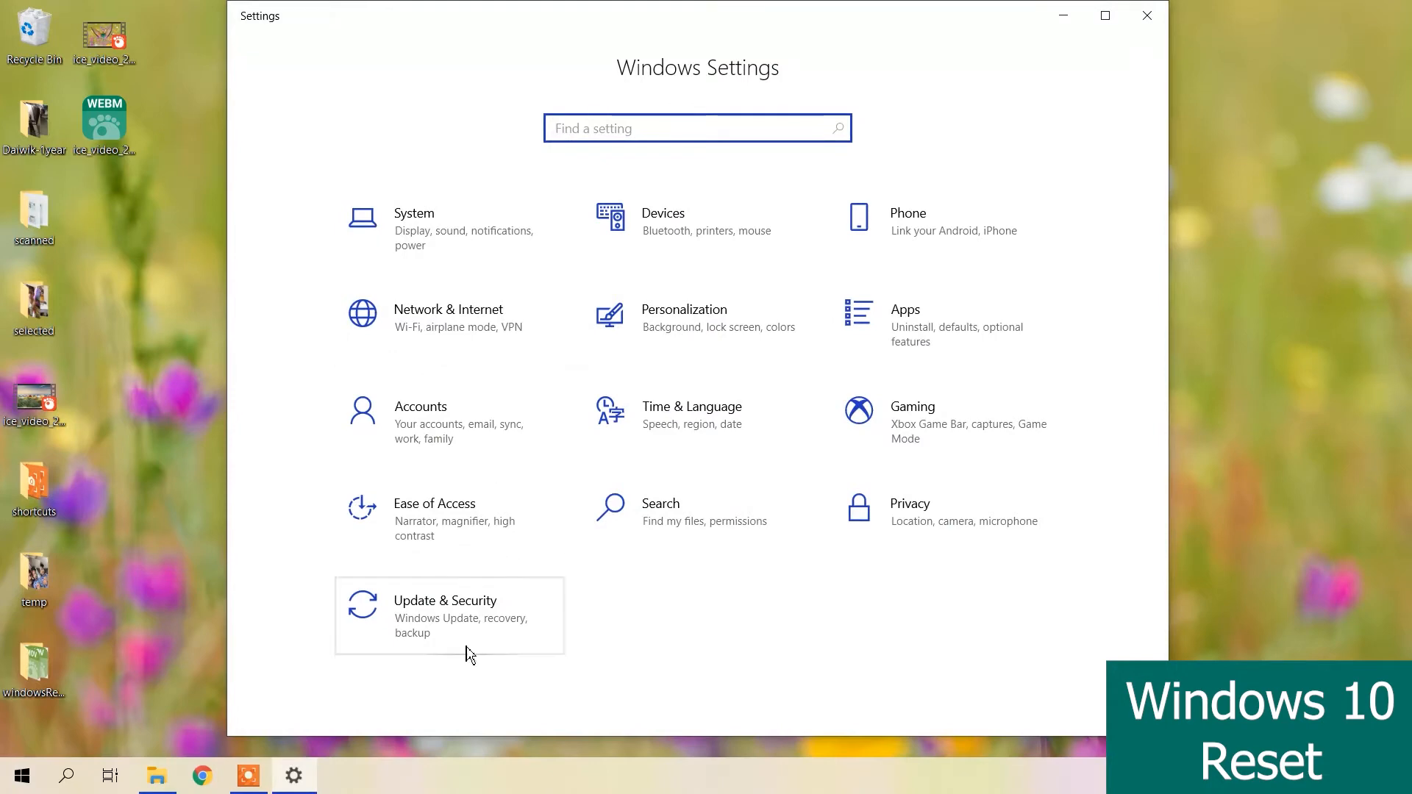
- Show the Recovery page under Update & Security with the Reset this PC option
{"action": "left_click", "coordinate": [445, 600]}
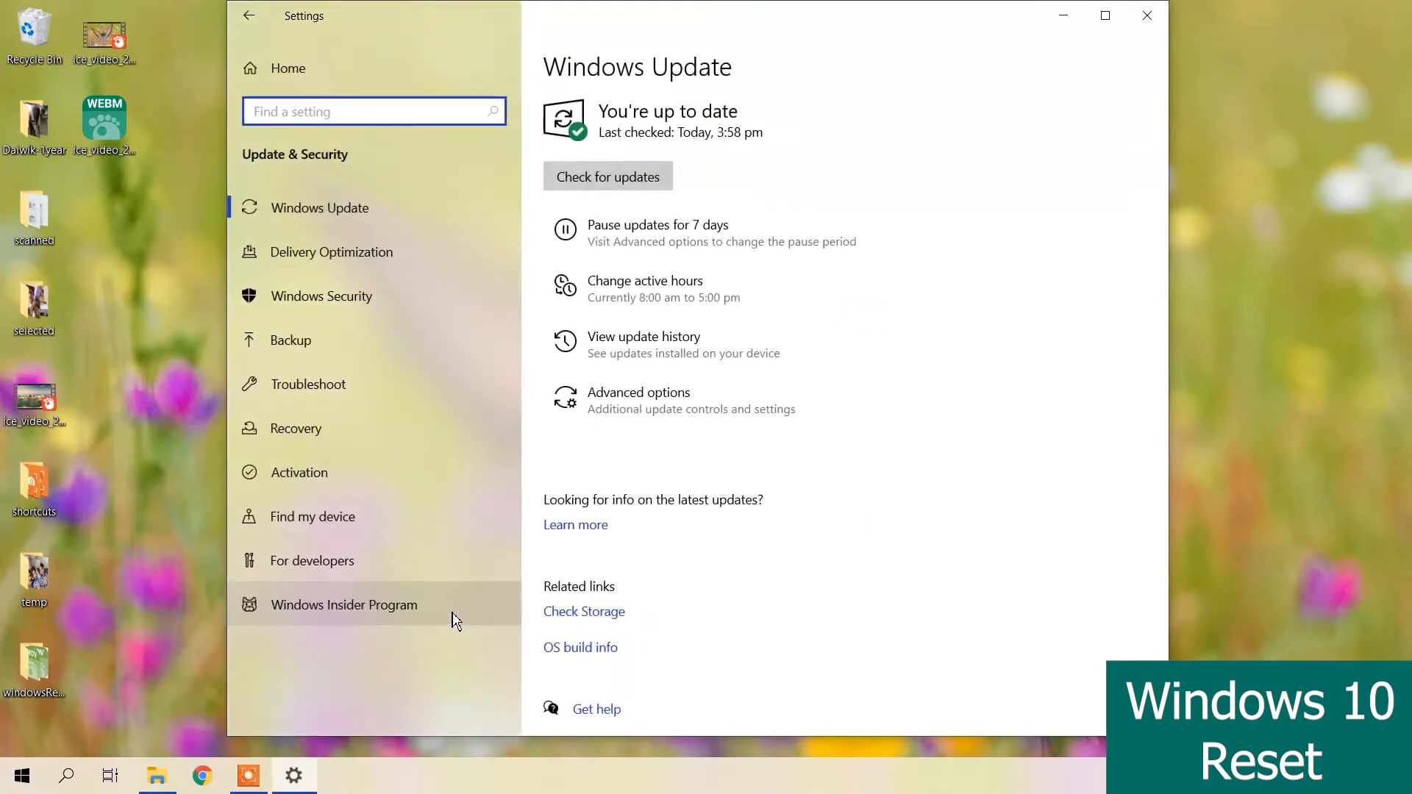
{"action": "mouse_move", "coordinate": [413, 403]}
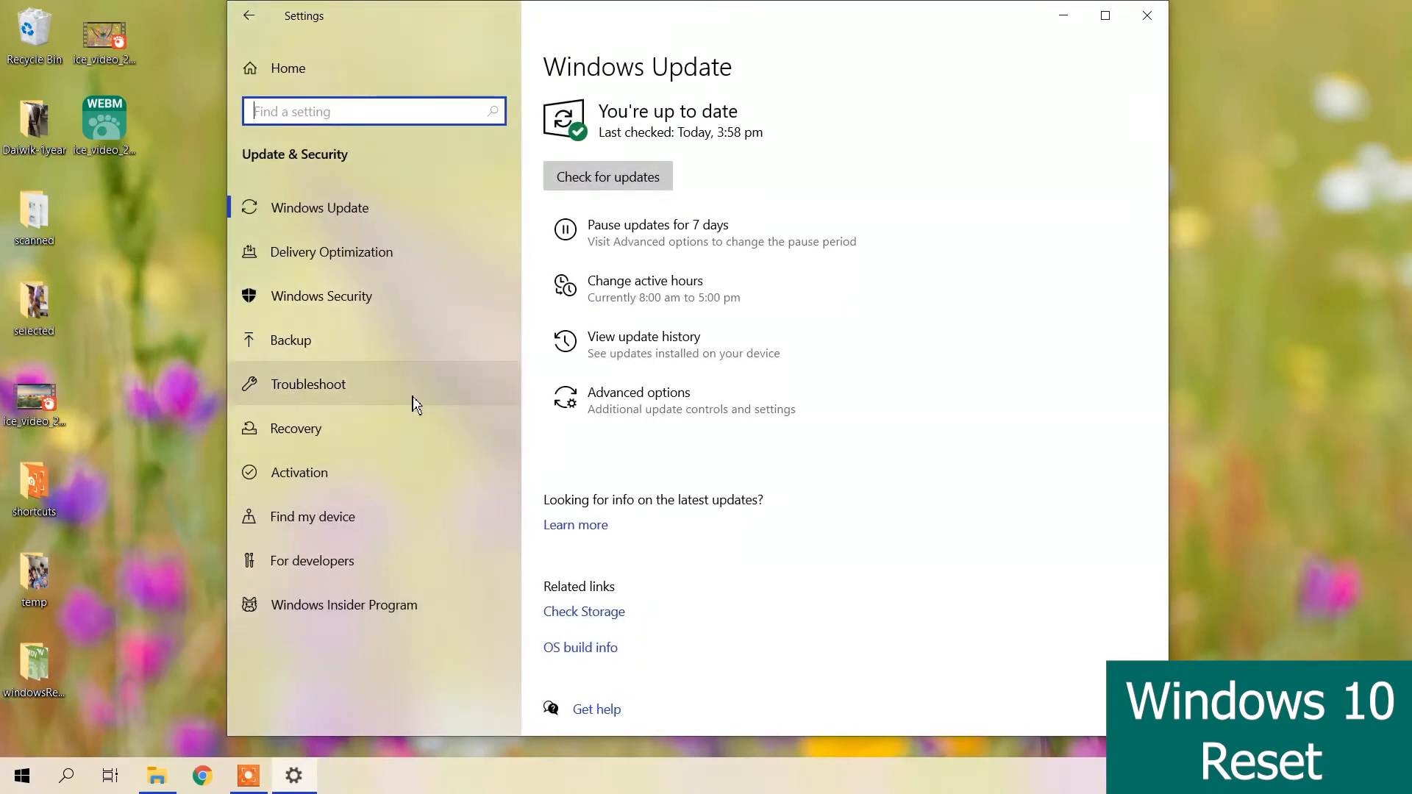
{"action": "mouse_move", "coordinate": [295, 428]}
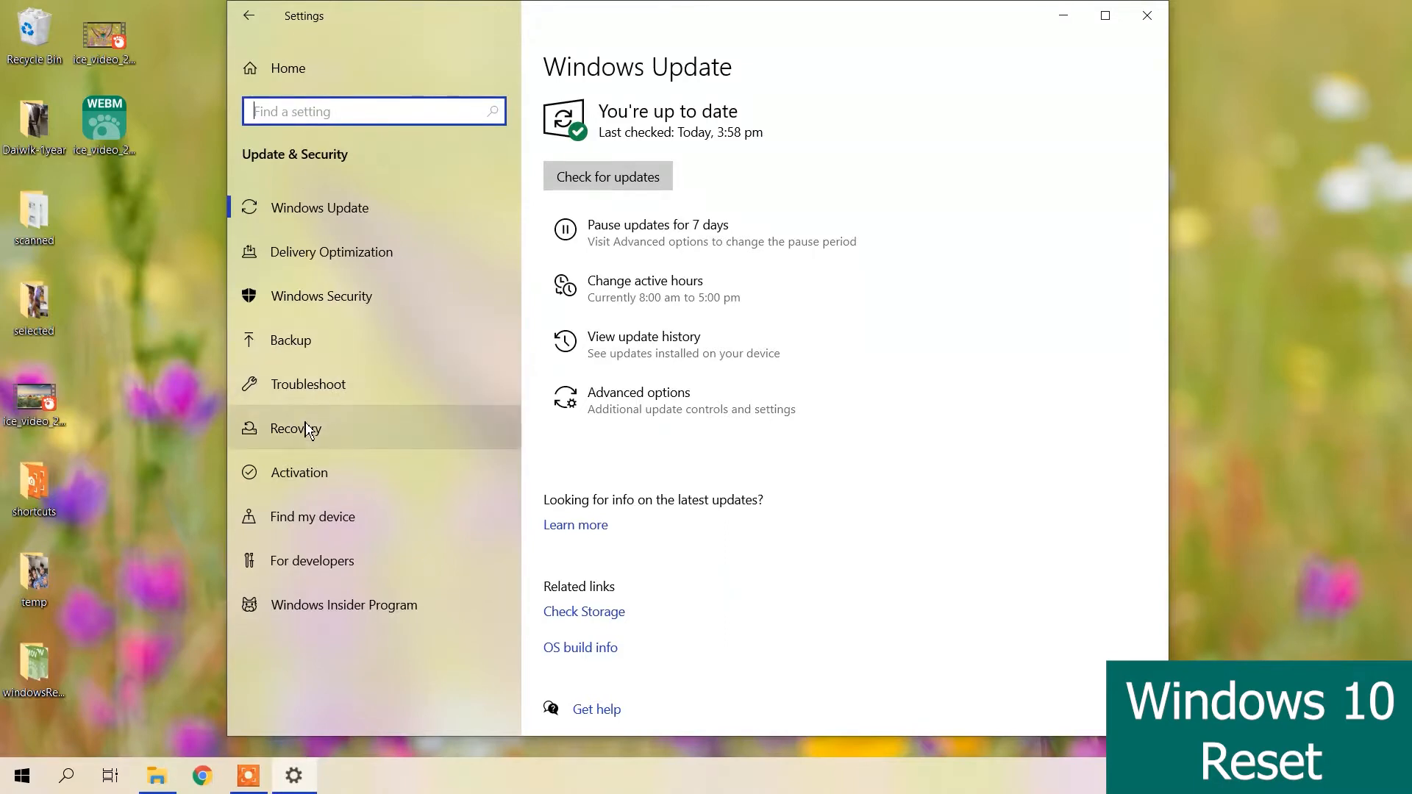
{"action": "left_click", "coordinate": [295, 428]}
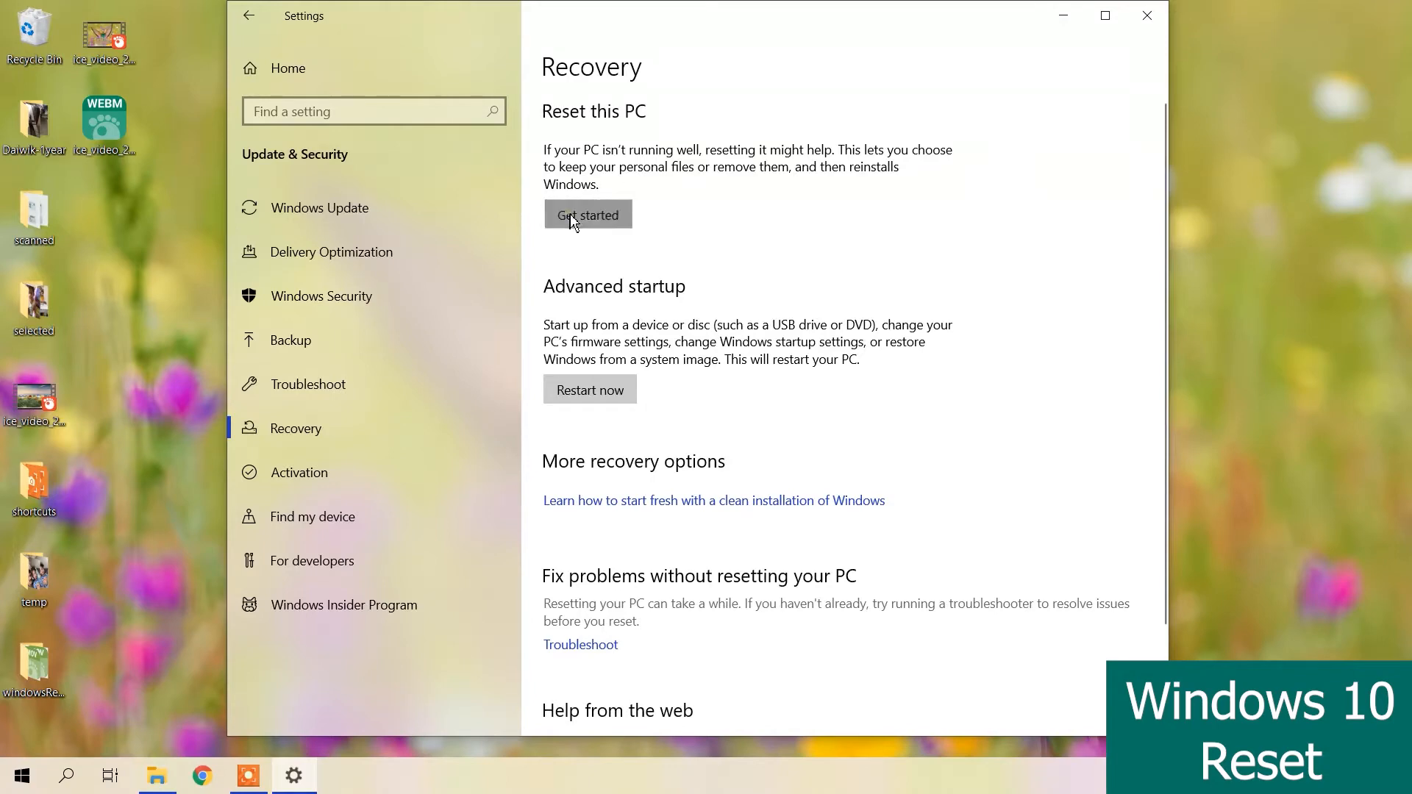
- Reset this PC with Remove everything and local reinstall, confirming so preparation begins
{"action": "left_click", "coordinate": [588, 214]}
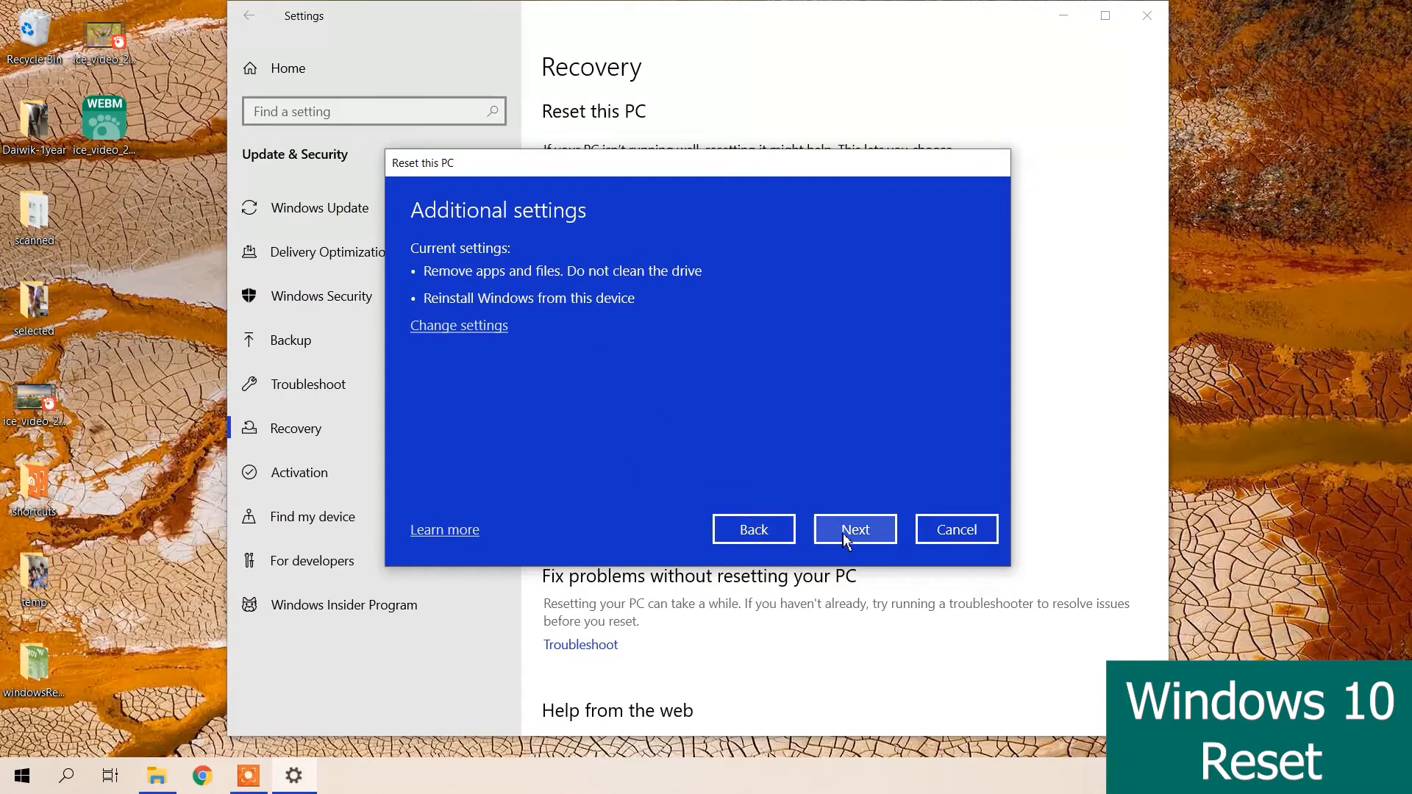
{"action": "left_click", "coordinate": [853, 527]}
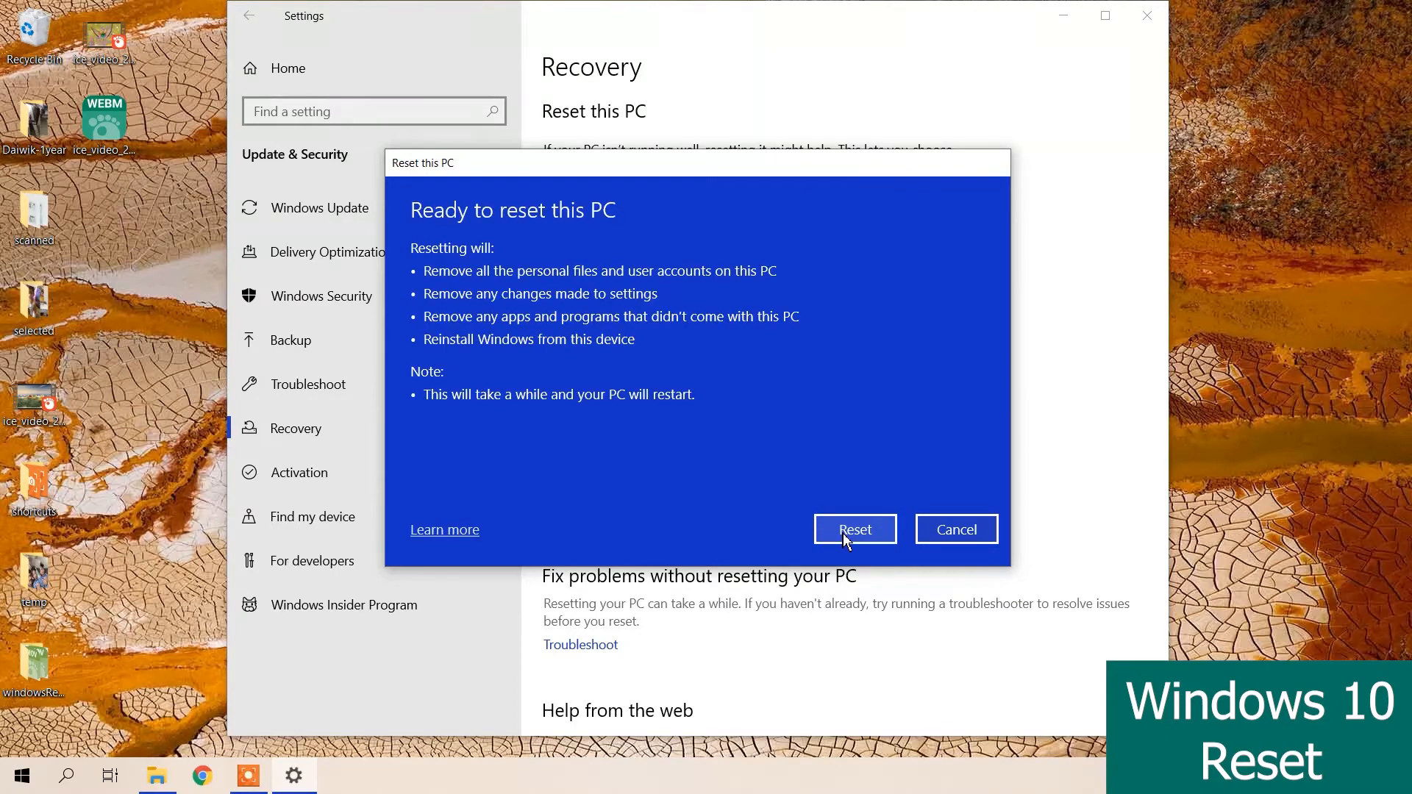
{"action": "left_click", "coordinate": [853, 527]}
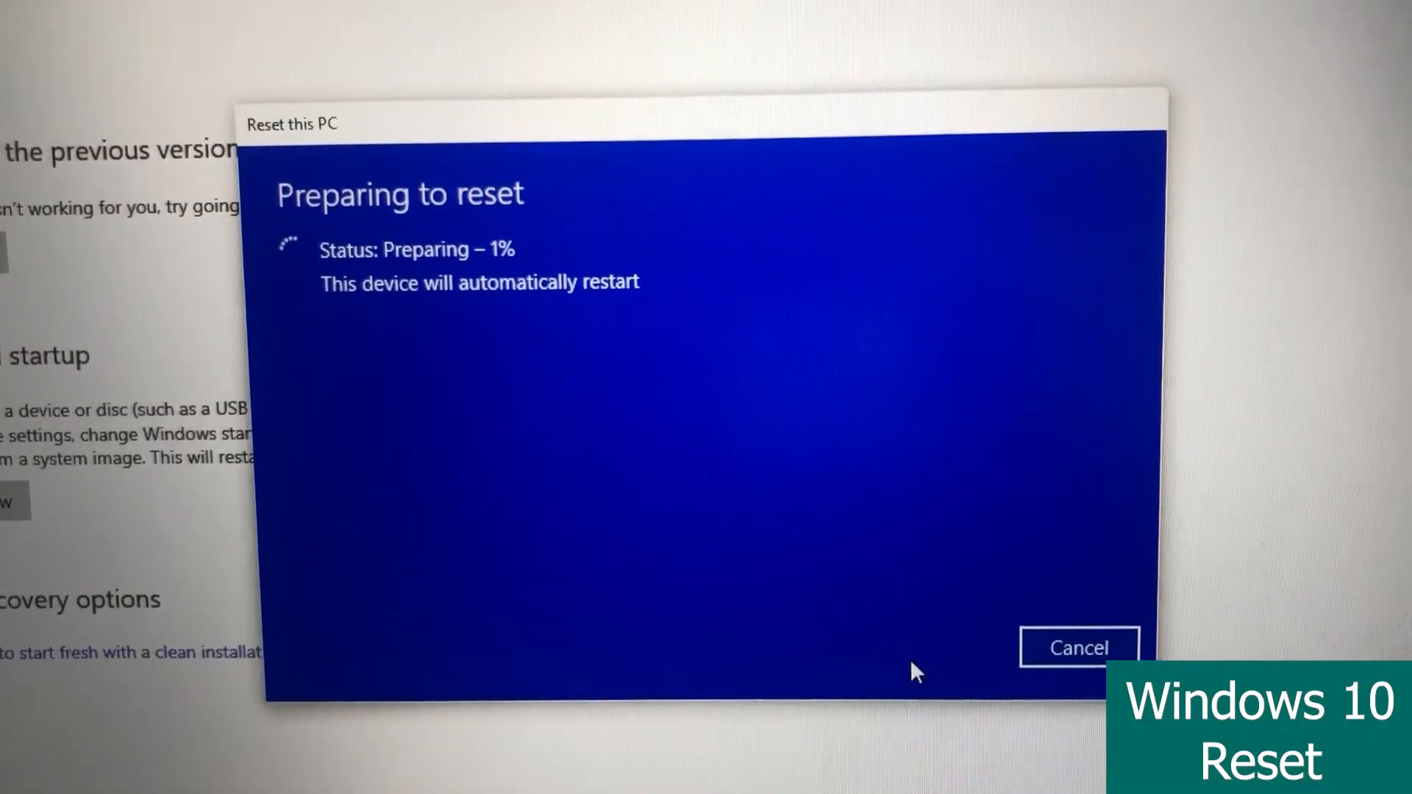